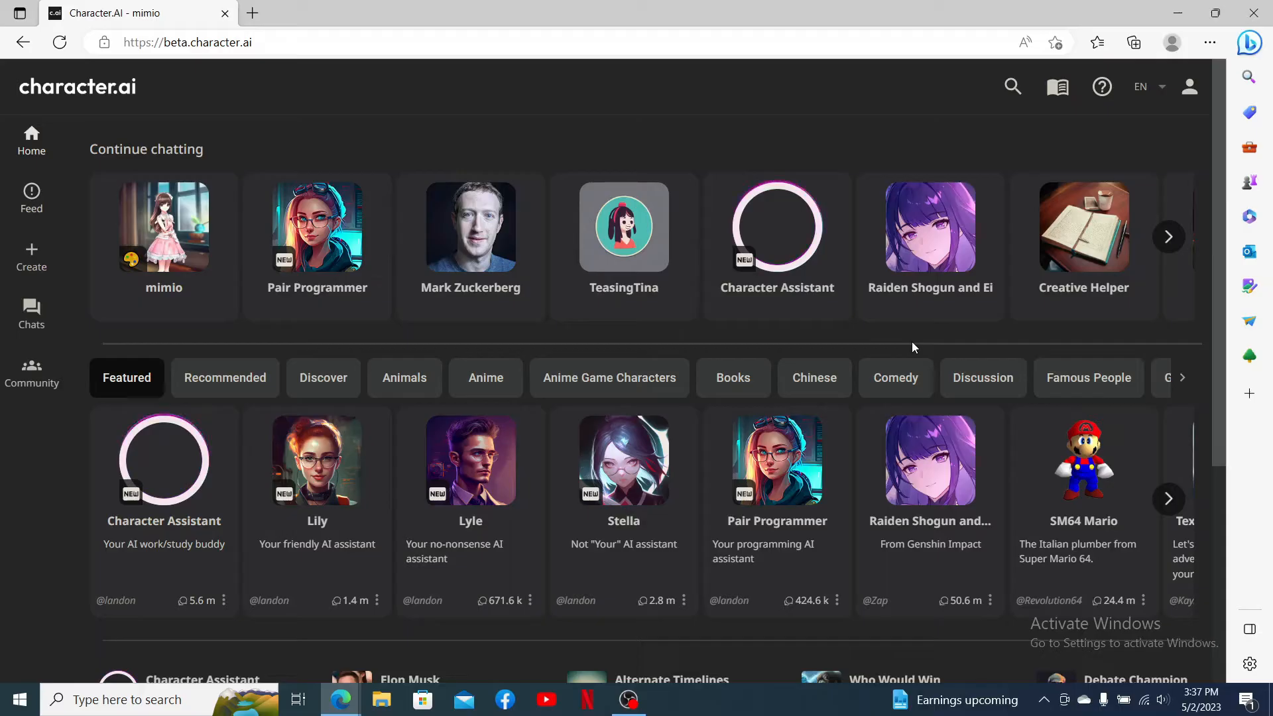
pyautogui.moveTo(983, 377)
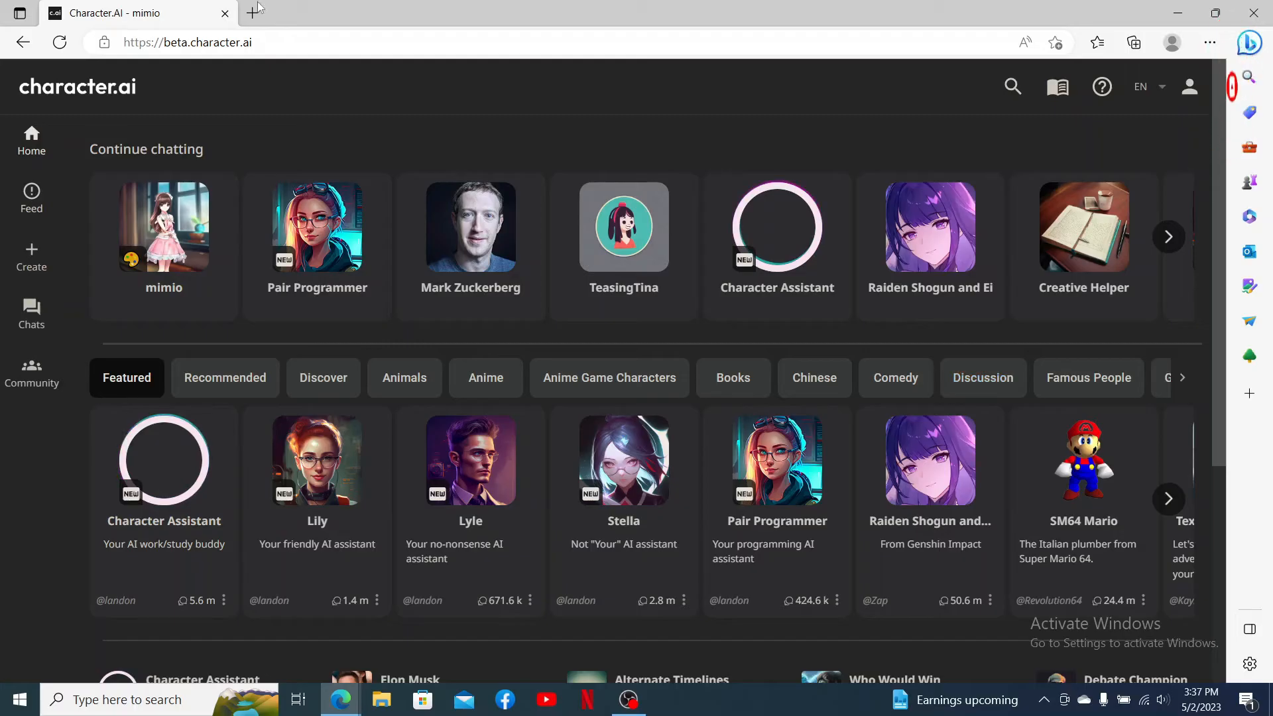
# Step: Open the mimio chat from Continue chatting and show its three-dot options menu
pyautogui.click(187, 43)
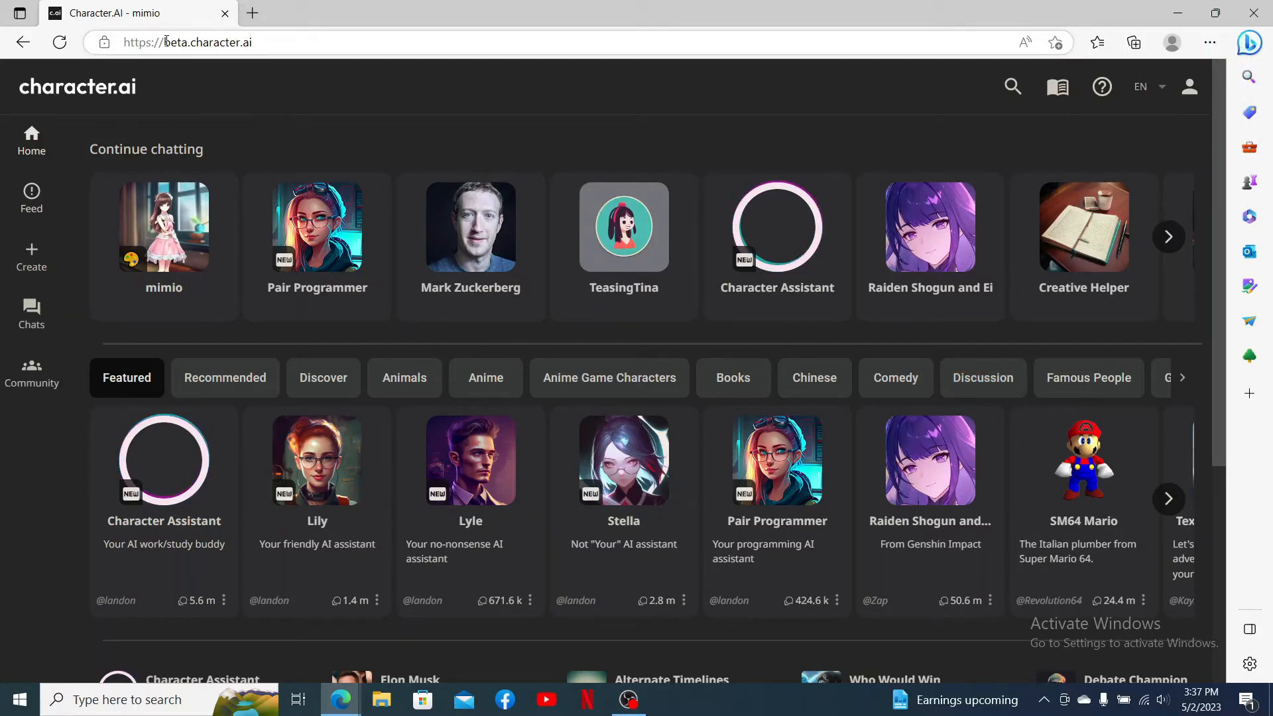
pyautogui.click(187, 43)
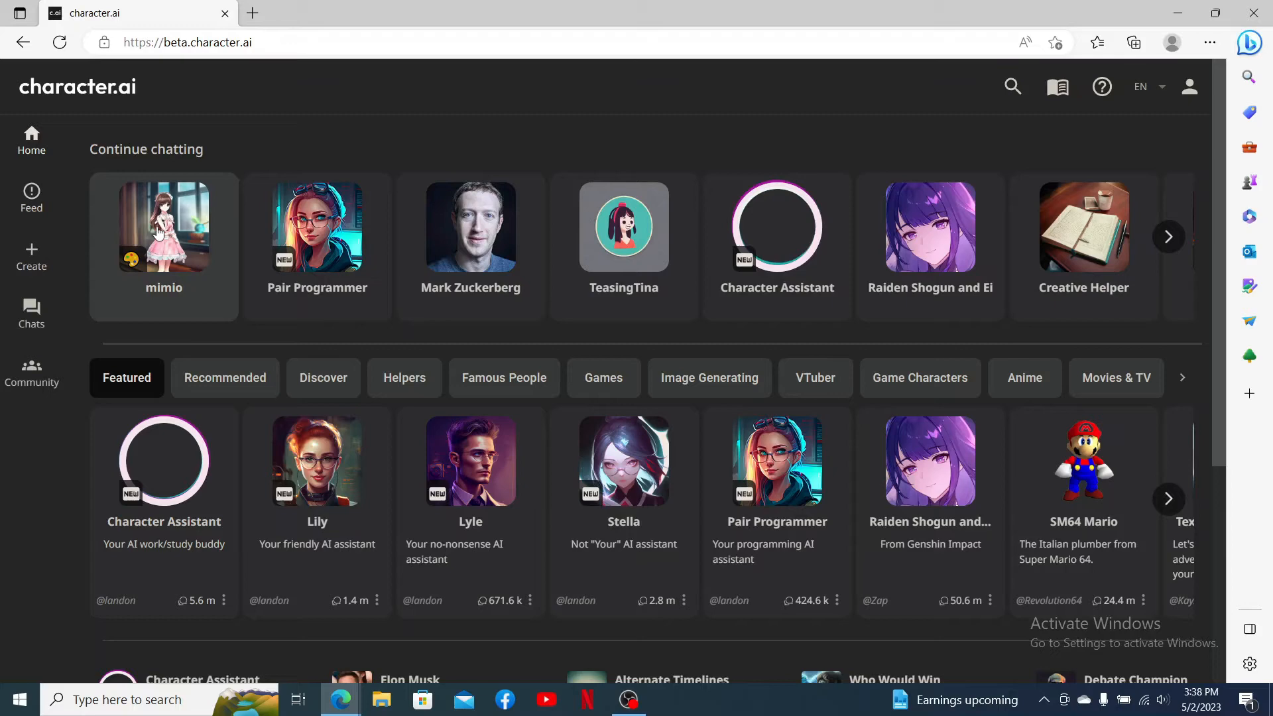
pyautogui.click(163, 228)
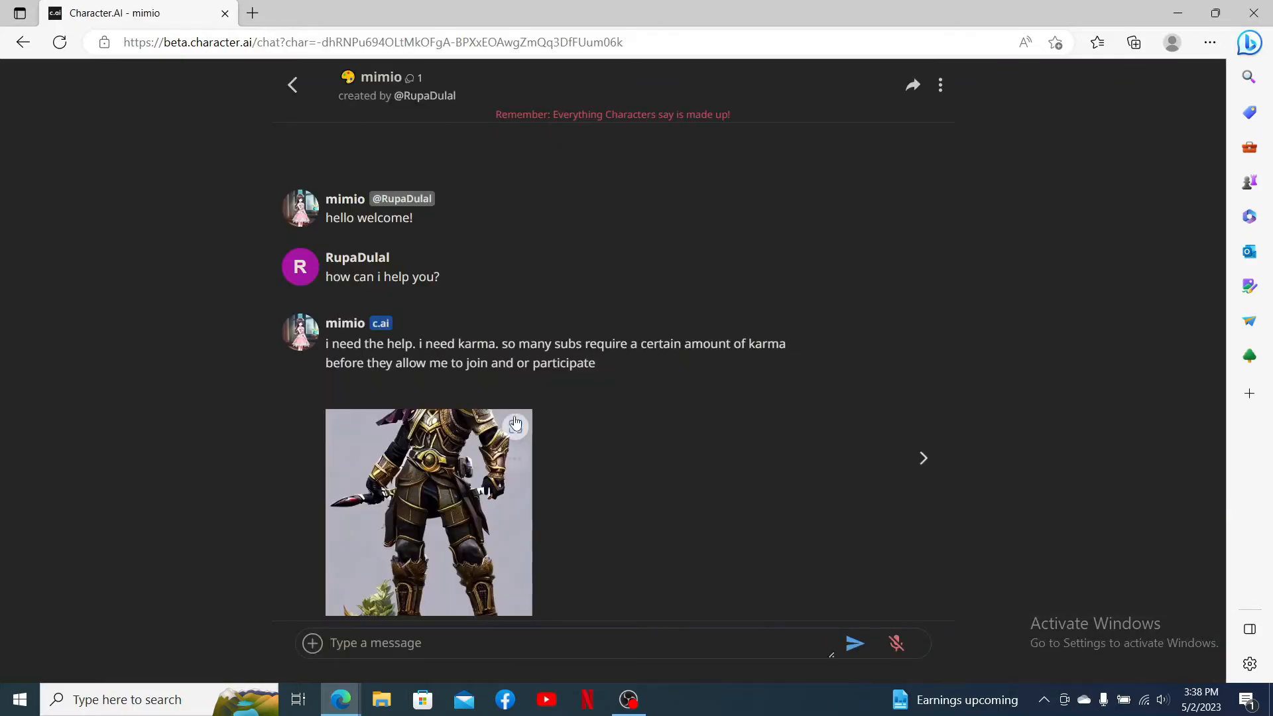
pyautogui.moveTo(622, 419)
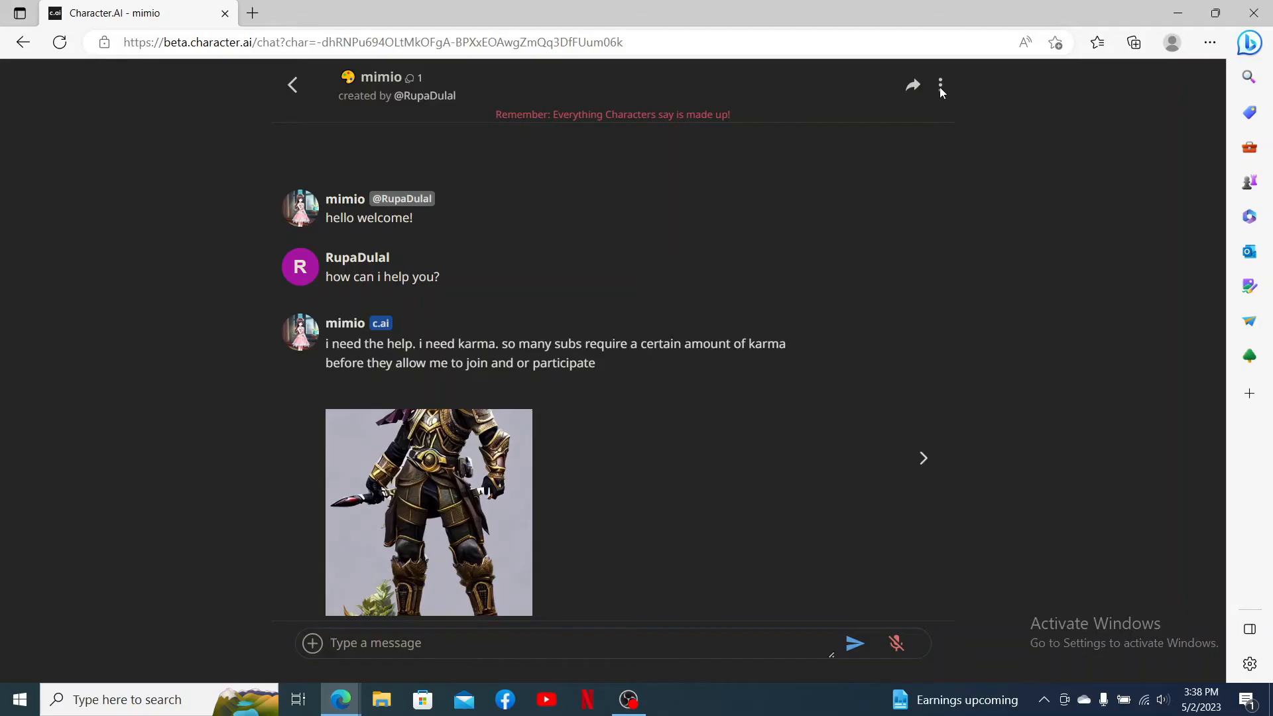
pyautogui.click(940, 84)
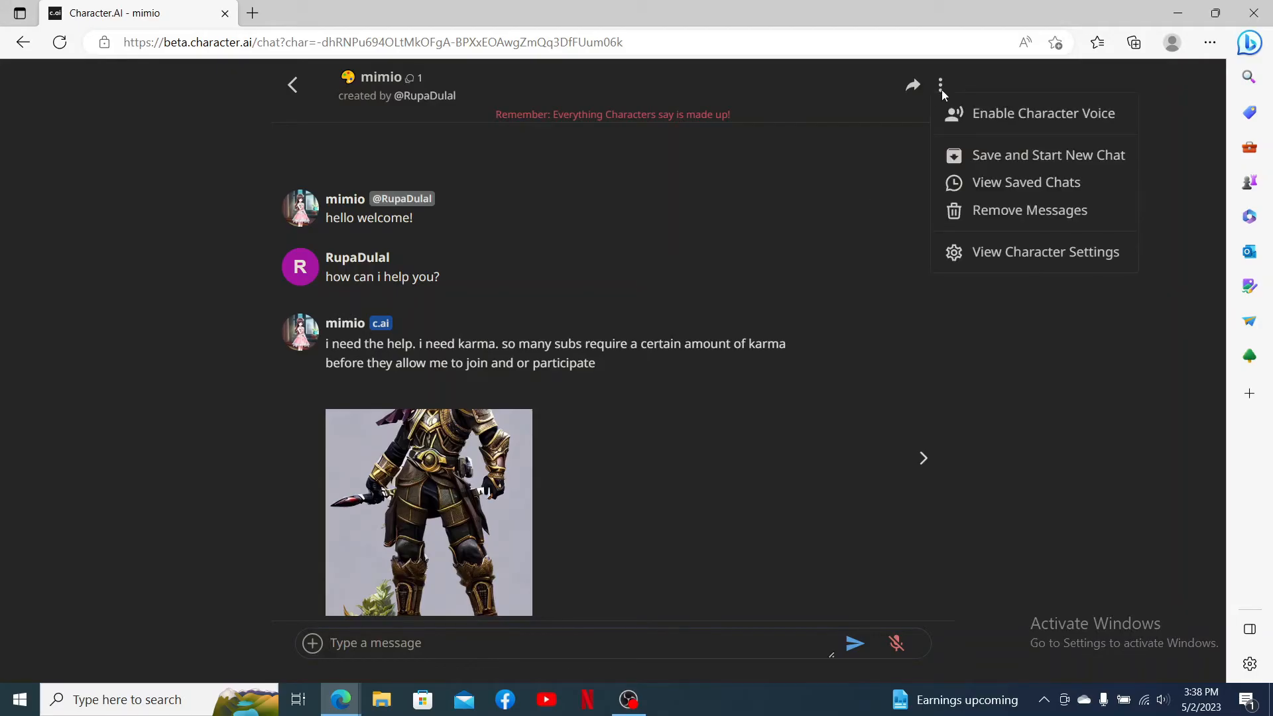
pyautogui.moveTo(1025, 163)
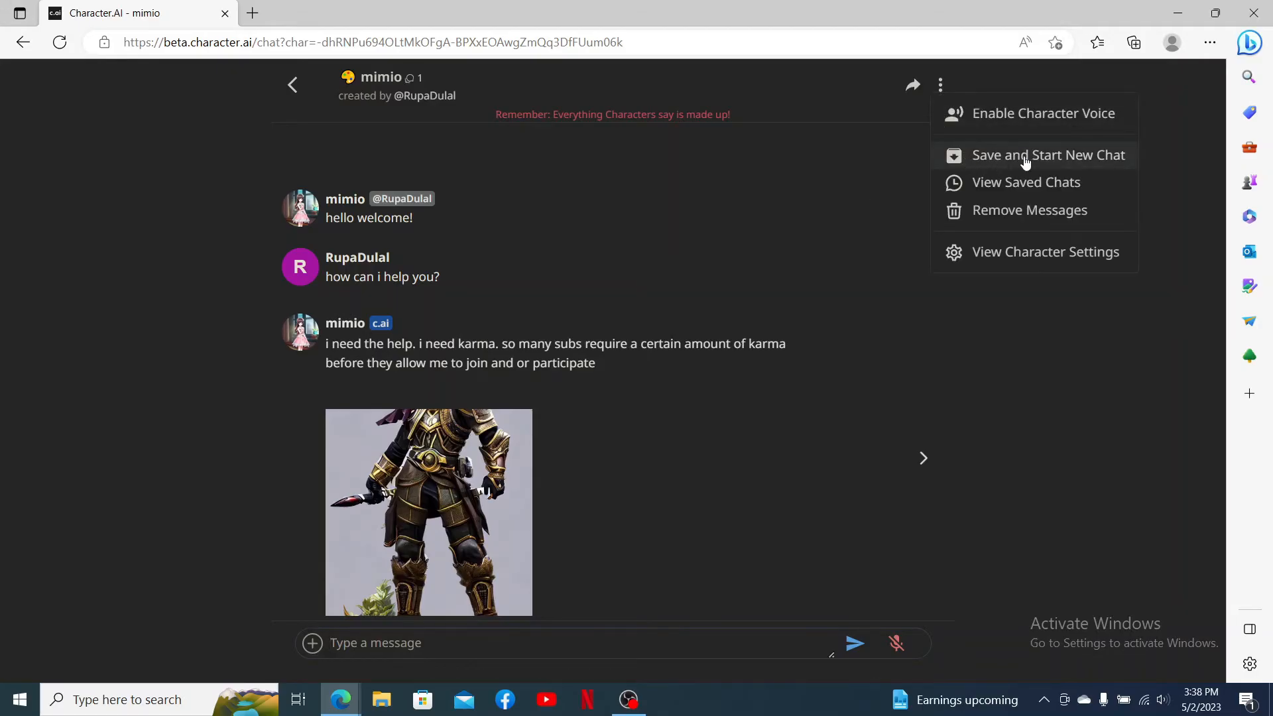
# Step: Choose 'Save and Start New Chat' to archive the conversation and leave only mimio's greeting
pyautogui.click(1048, 155)
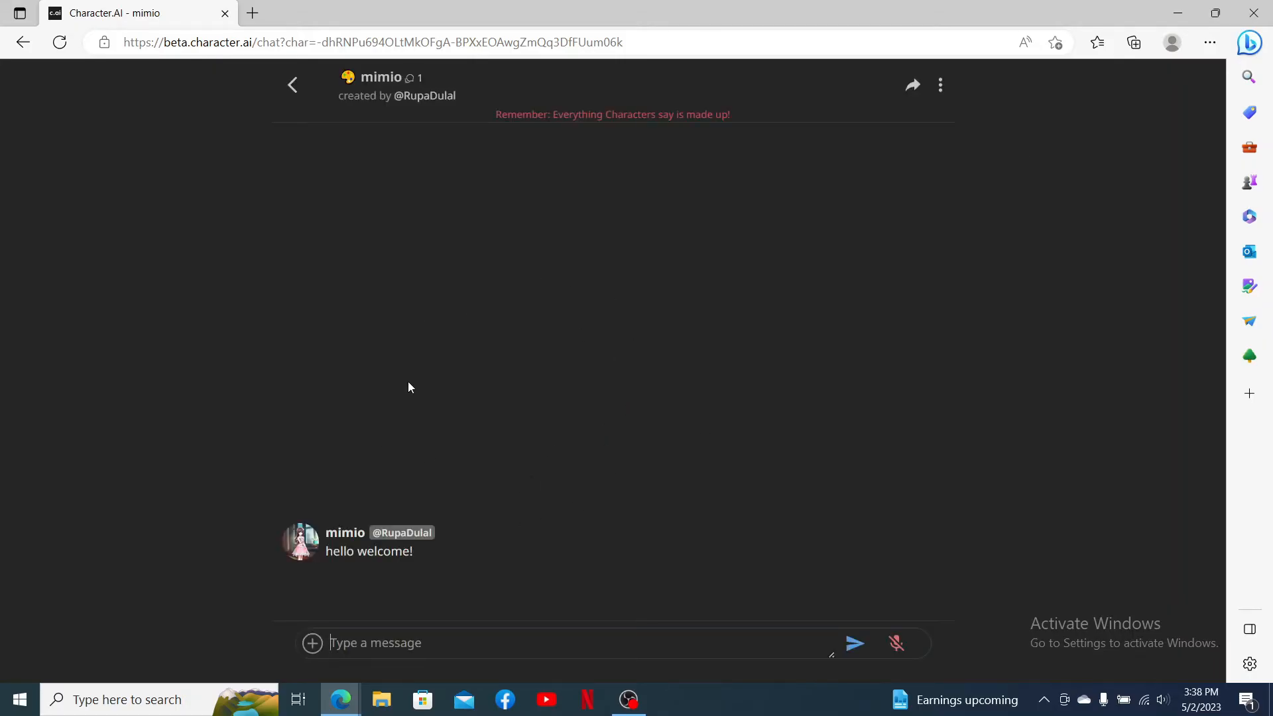
pyautogui.moveTo(545, 482)
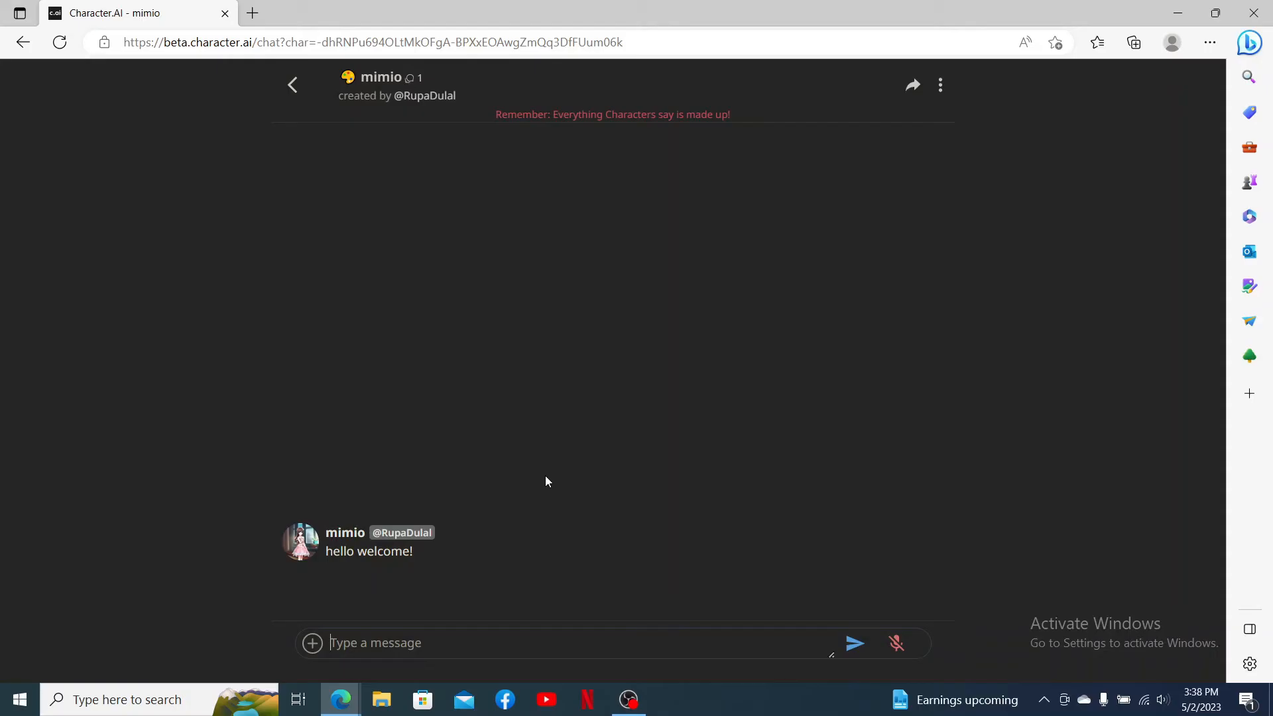
pyautogui.moveTo(731, 431)
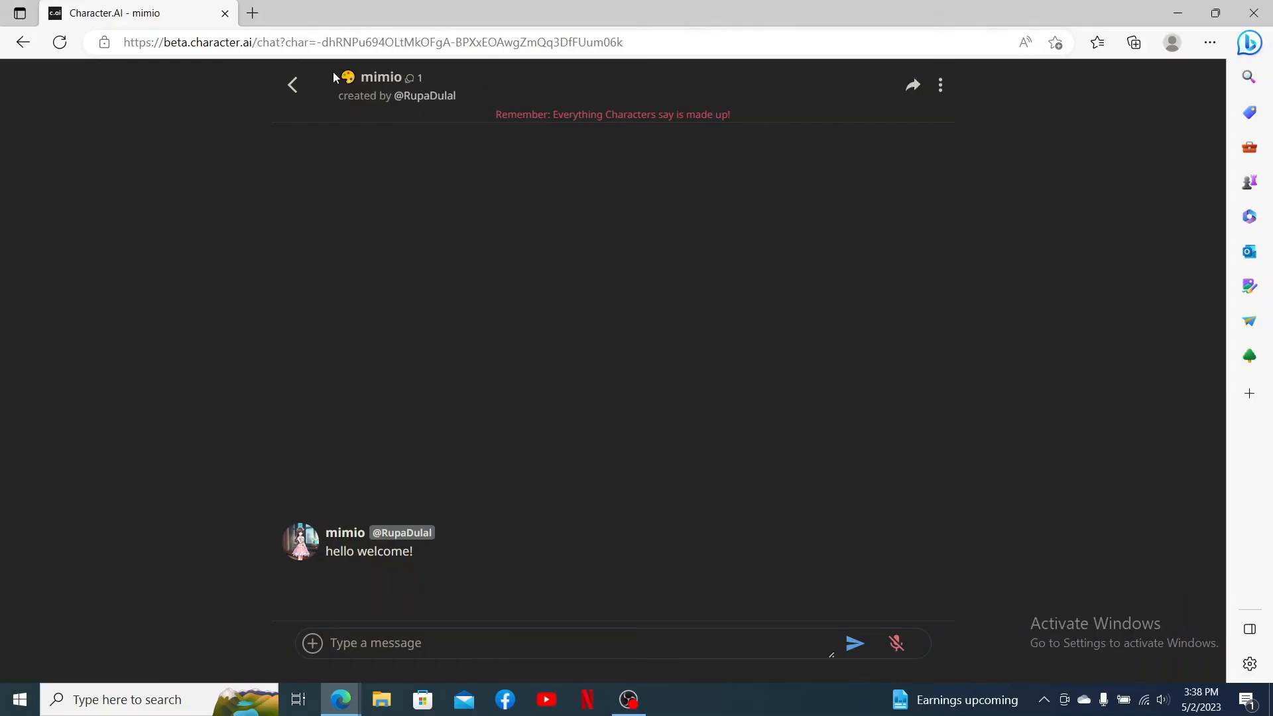
# Step: Choose 'View Saved Chats' from the options menu to list mimio's past conversations
pyautogui.click(940, 84)
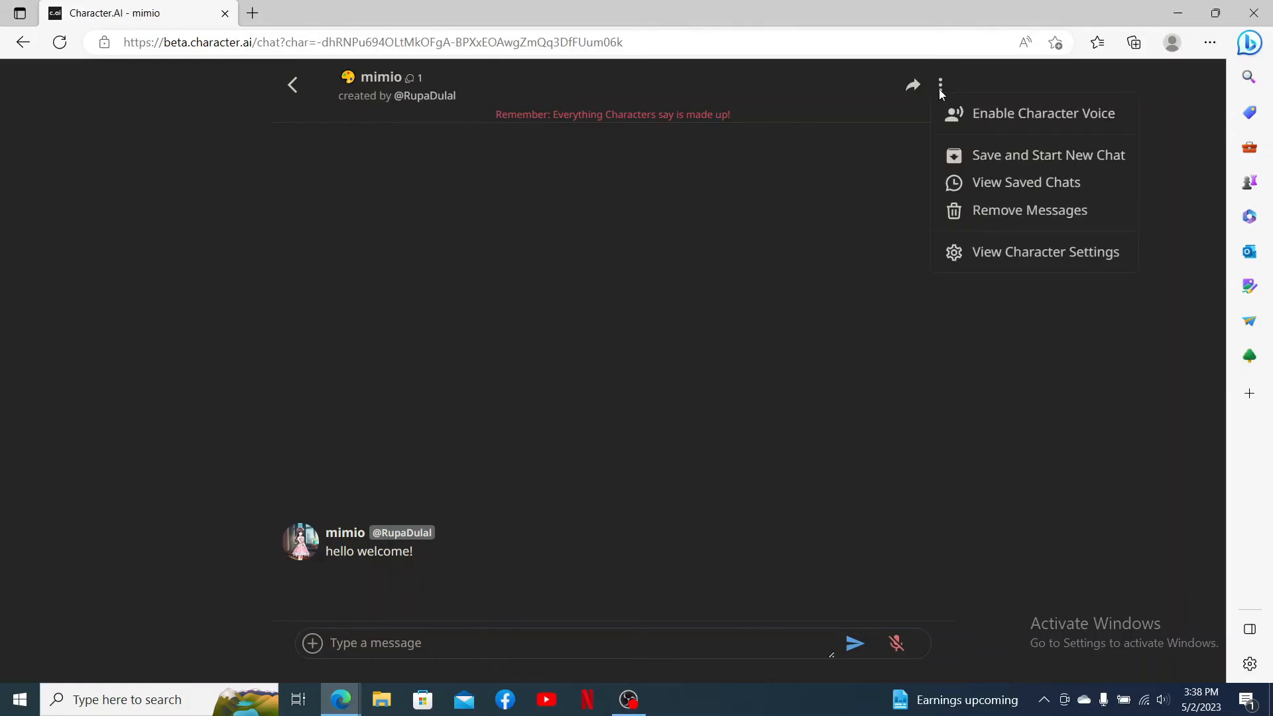
pyautogui.moveTo(549, 207)
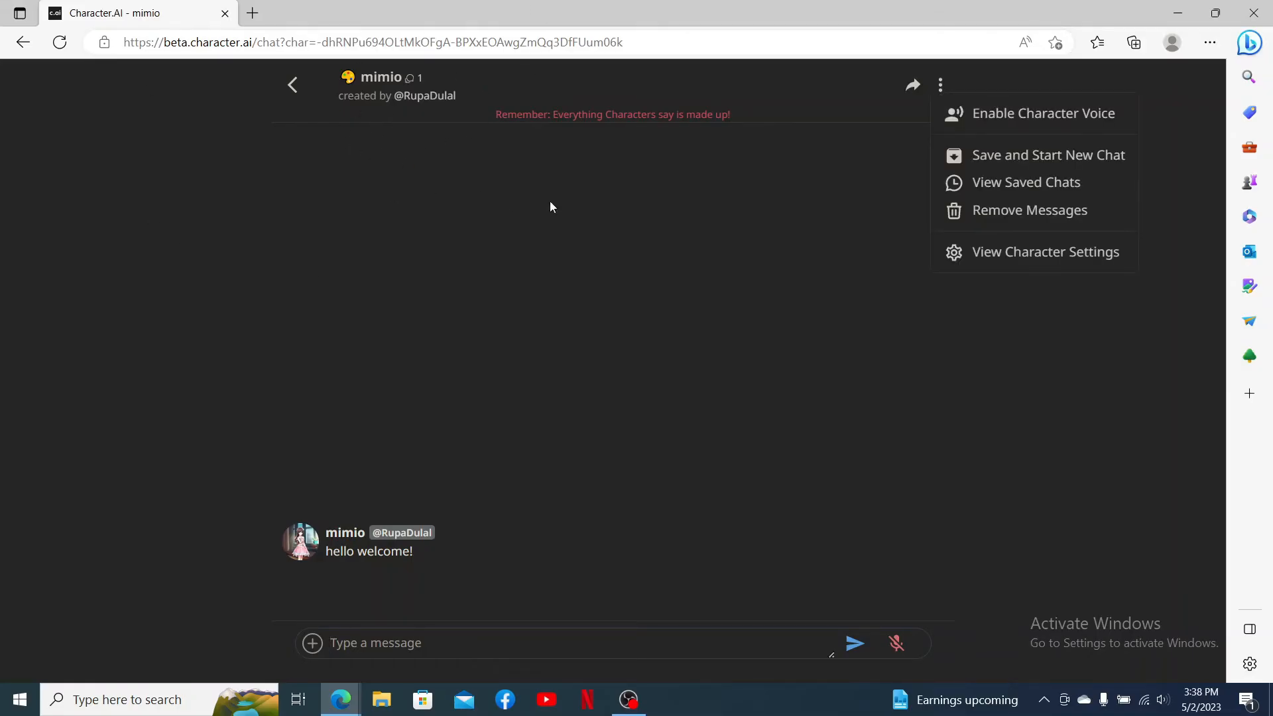
pyautogui.click(1026, 182)
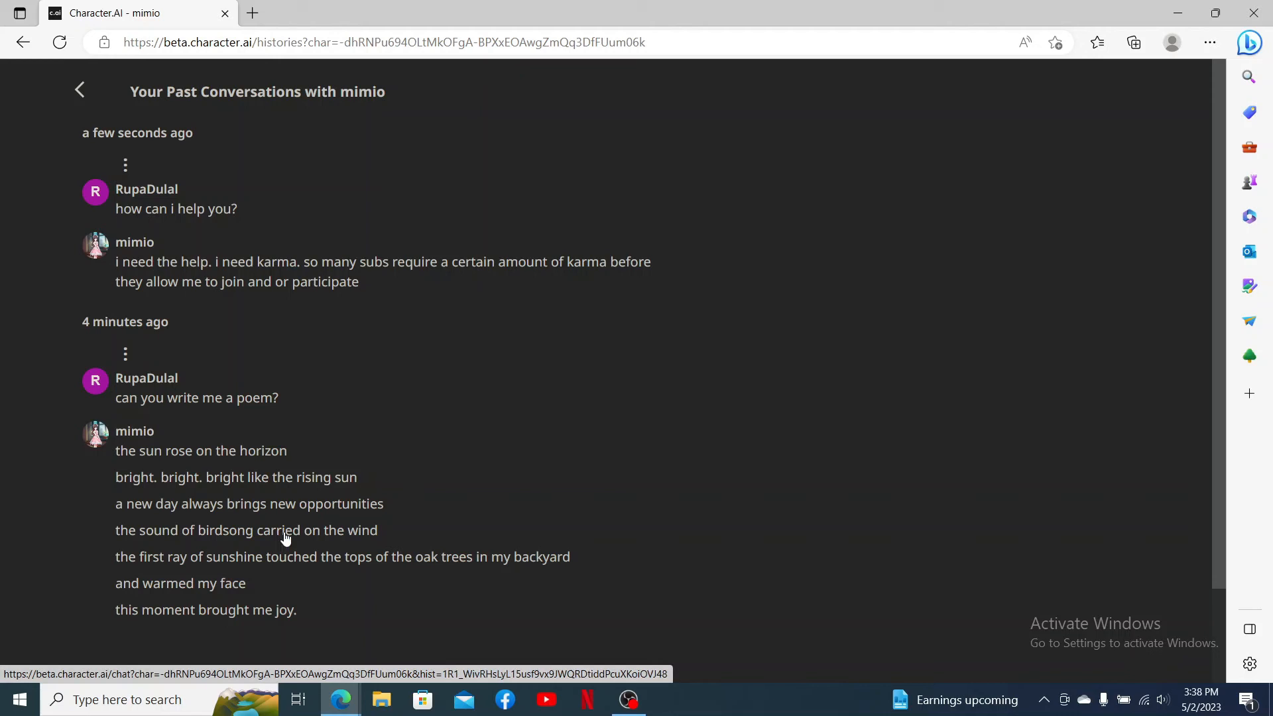
# Step: Scroll the Past Conversations list, then go back to the Character.AI home page
pyautogui.scroll(-3)
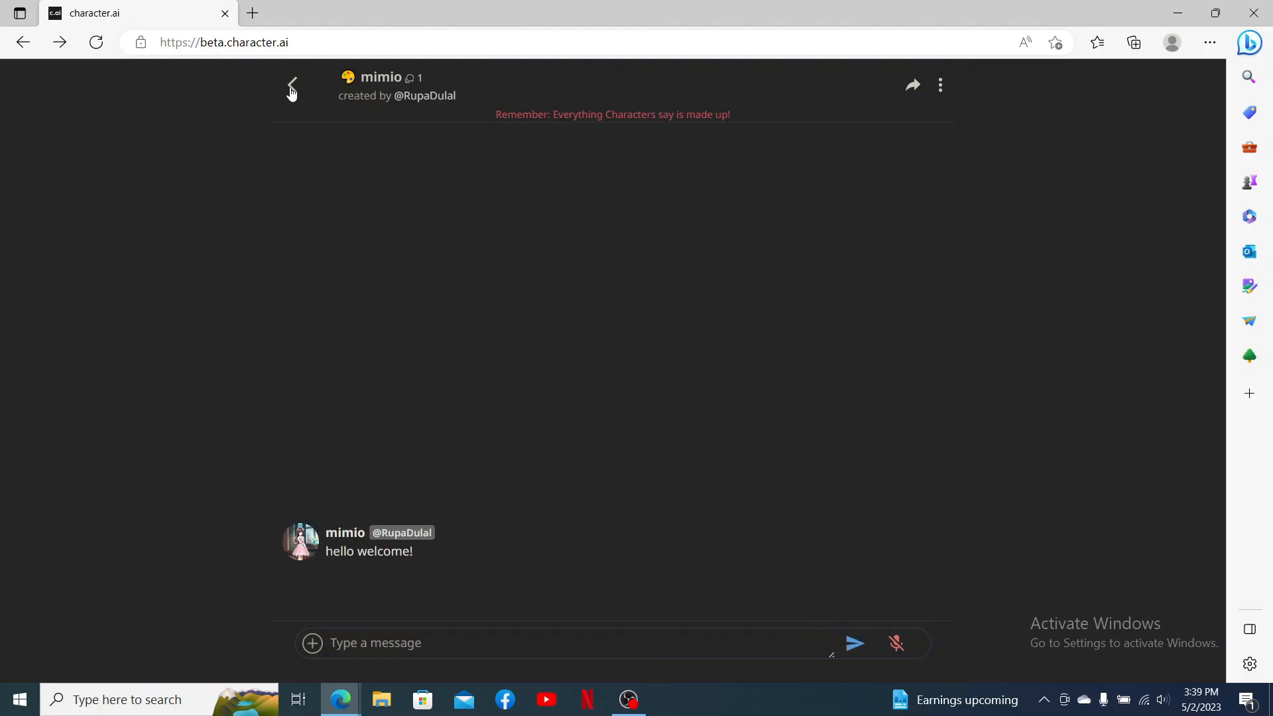
pyautogui.click(291, 86)
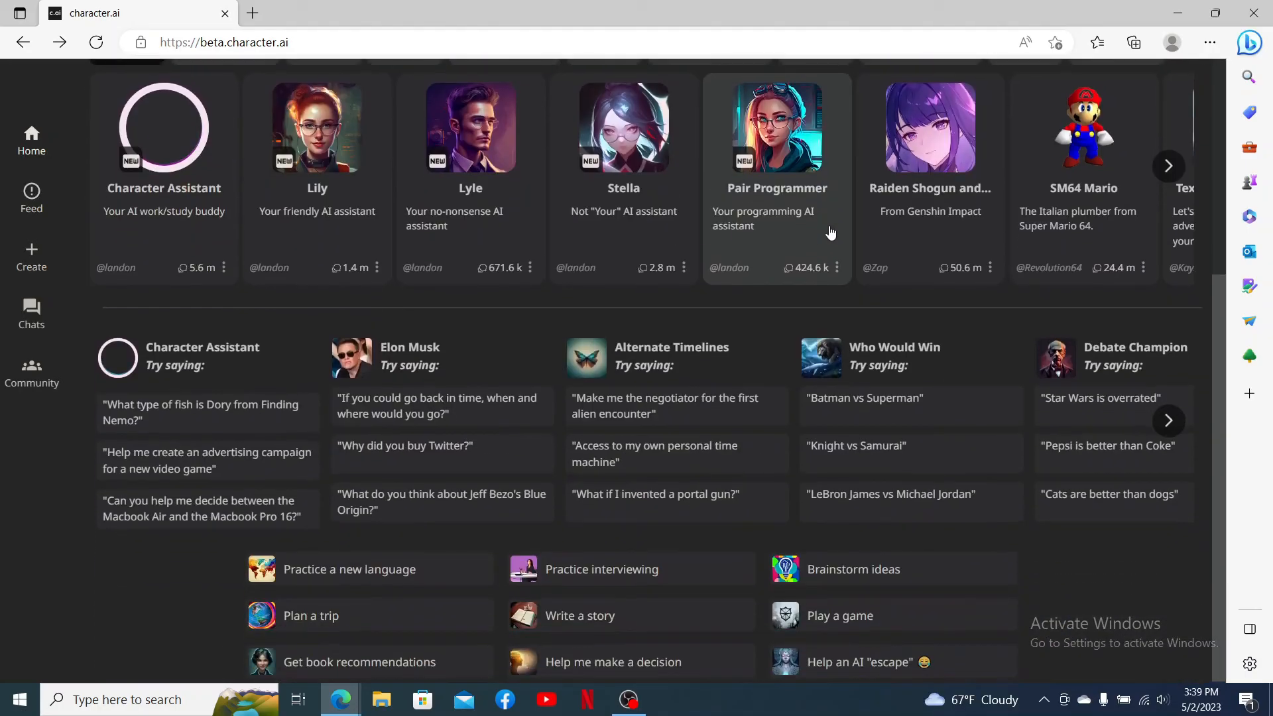